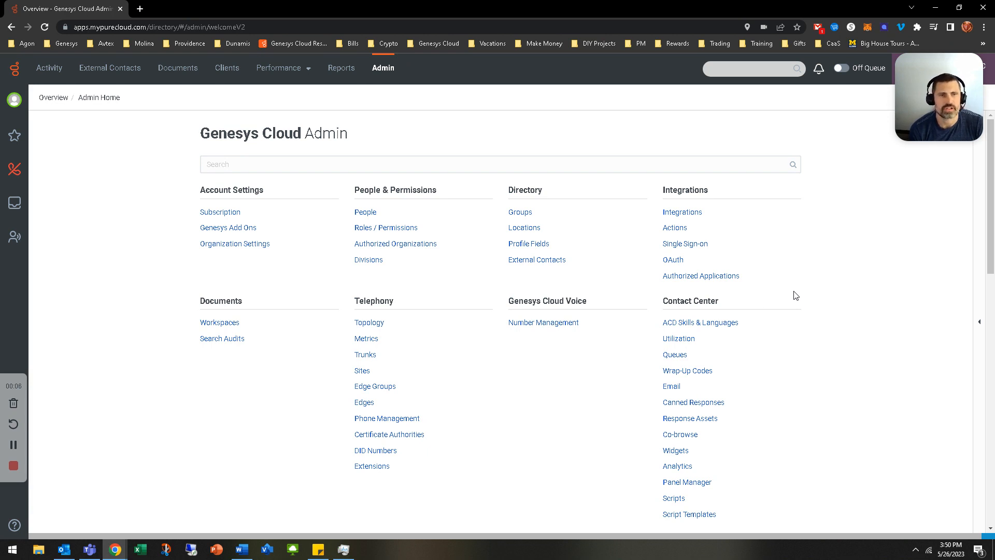
mouse_move(596, 394)
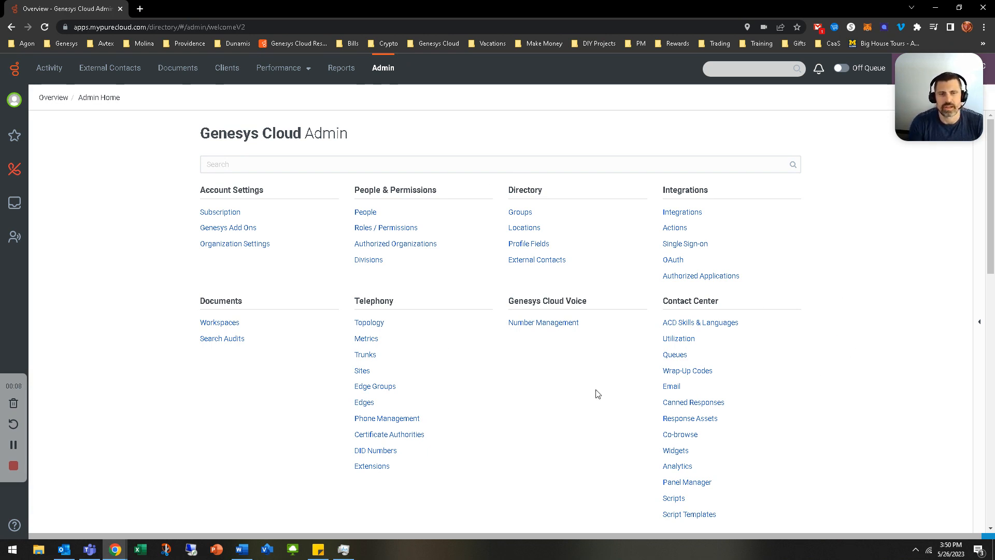
mouse_move(422, 360)
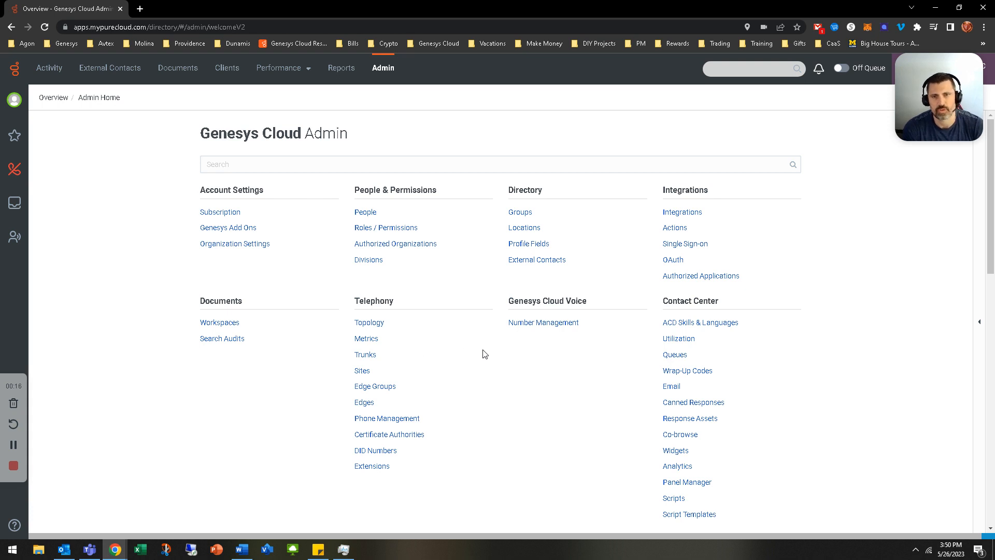
mouse_move(328, 190)
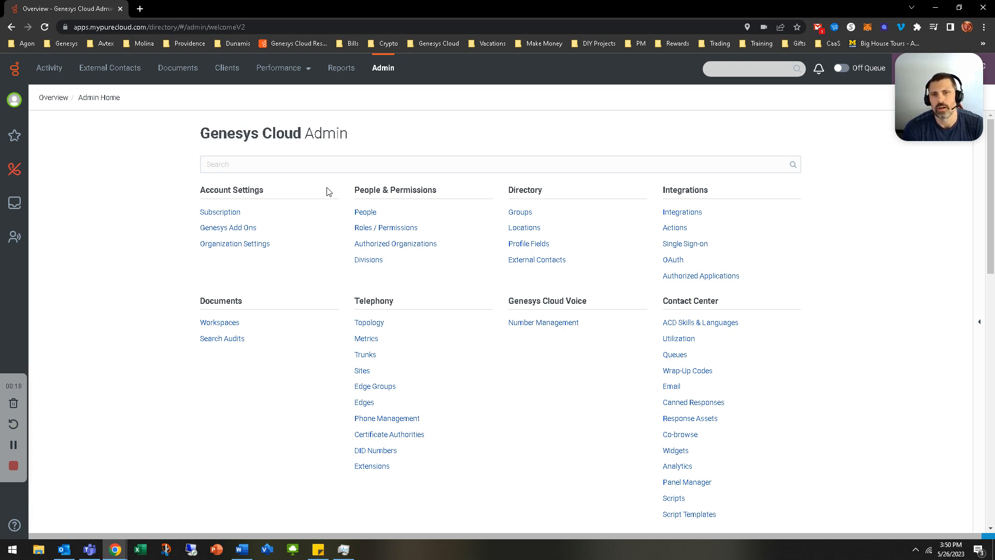
mouse_move(382, 58)
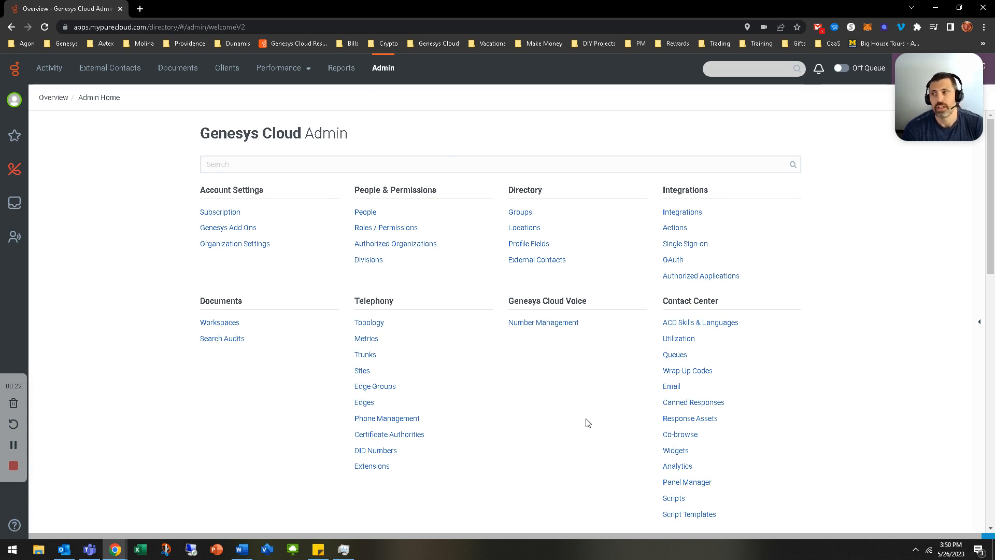
mouse_move(585, 347)
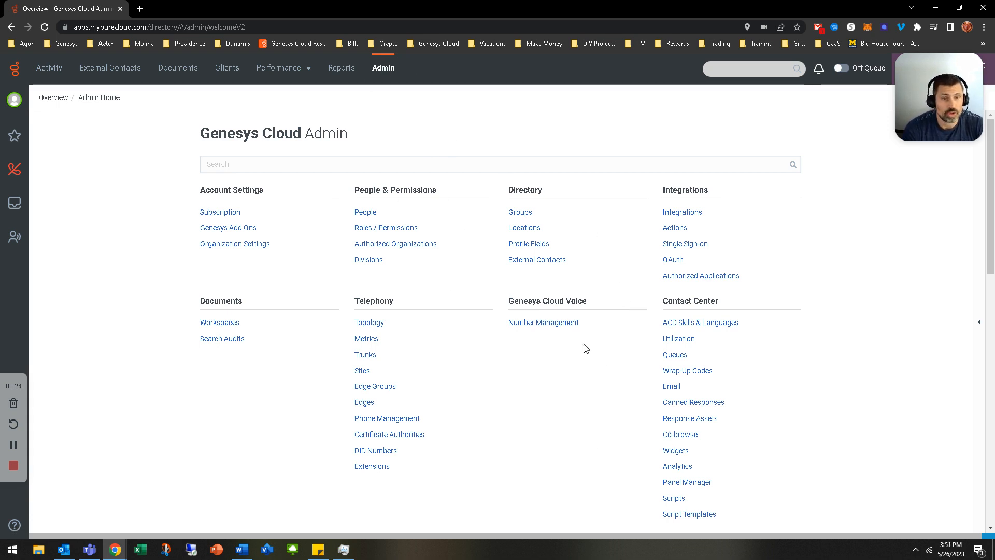
Step: Add a wrap-up code named 'Nolan Test' and confirm it shows when filtering by 'nolan'
scroll("down", 3)
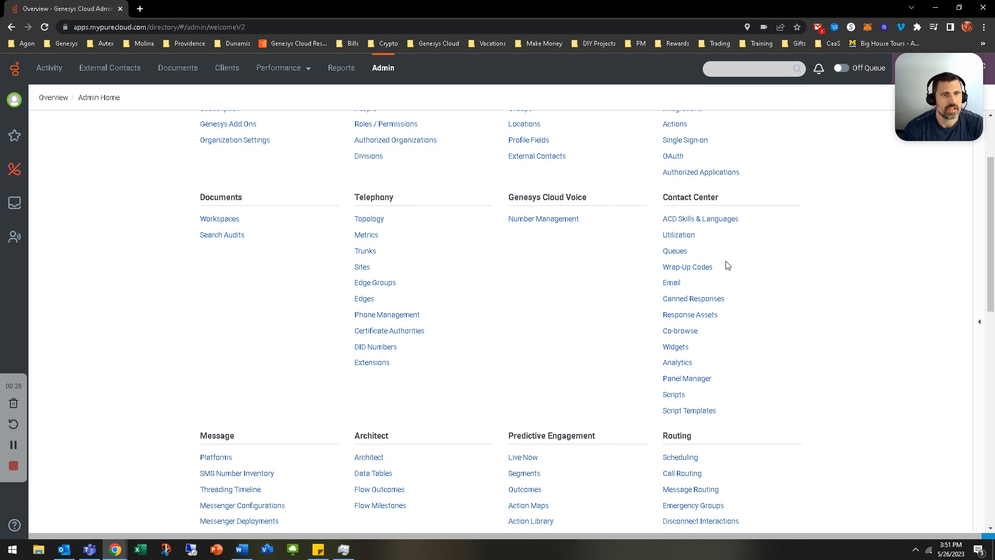
mouse_move(746, 236)
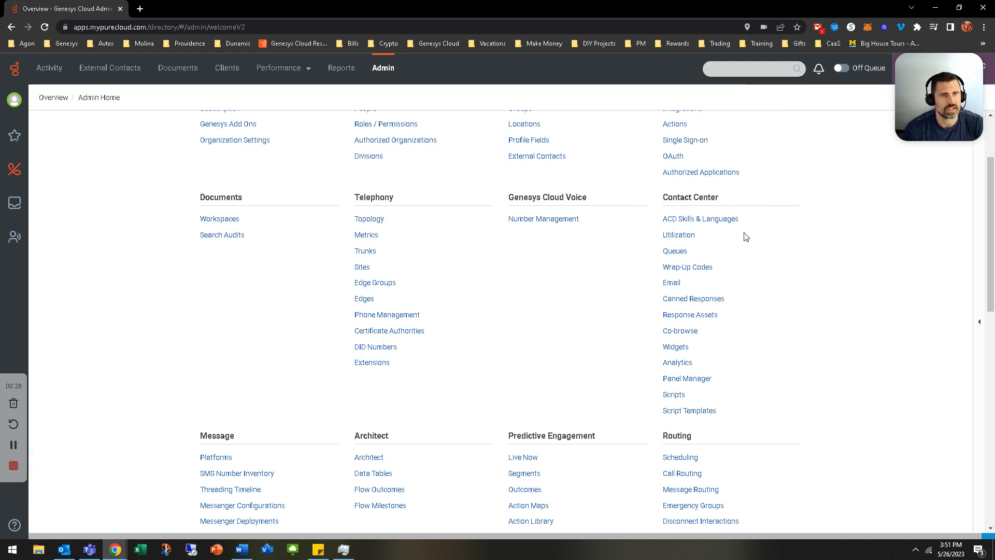
mouse_move(679, 270)
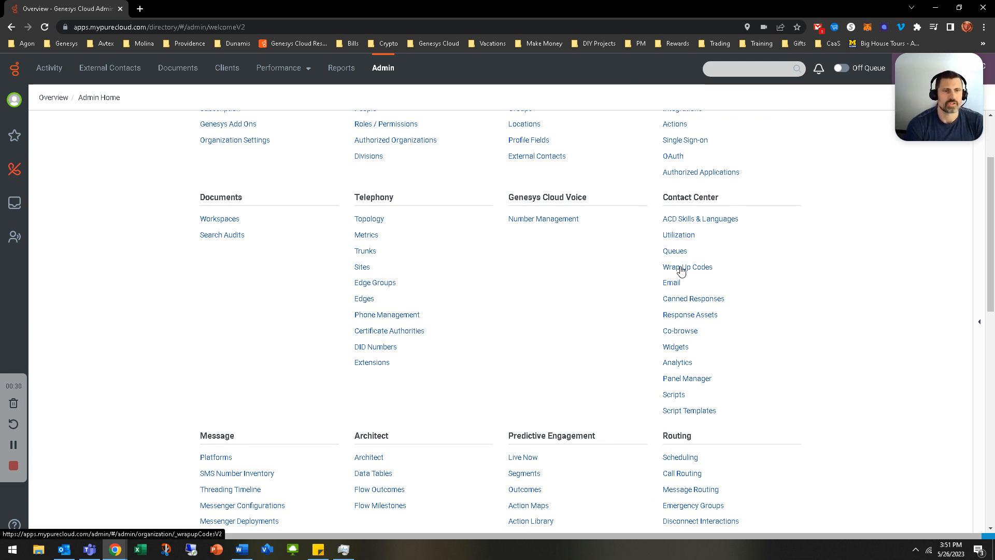
left_click(687, 267)
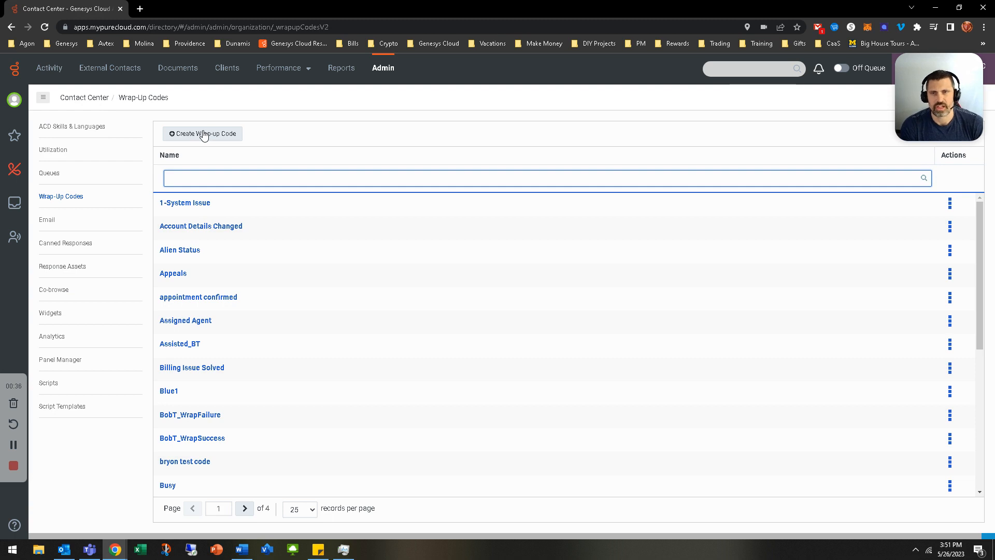
left_click(202, 134)
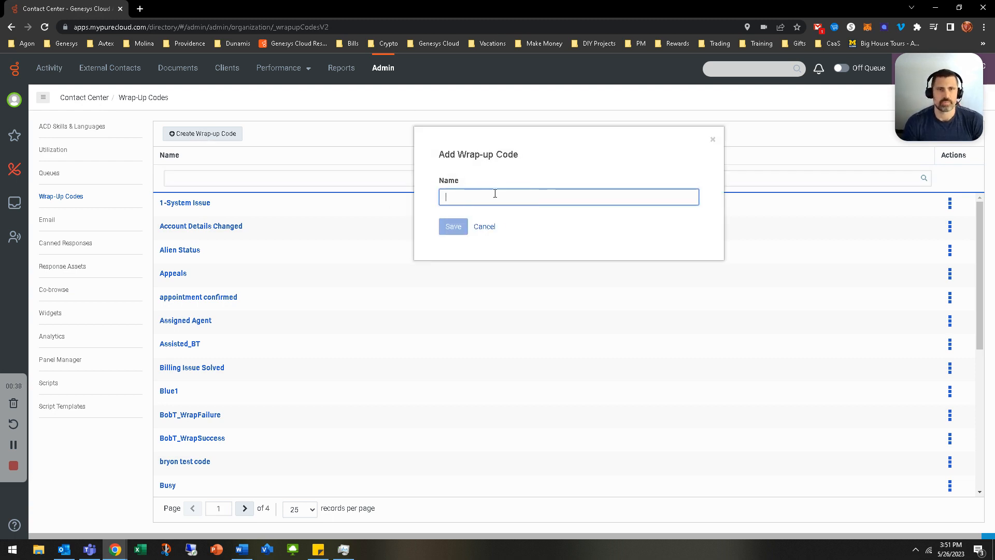
type("Nolan Test")
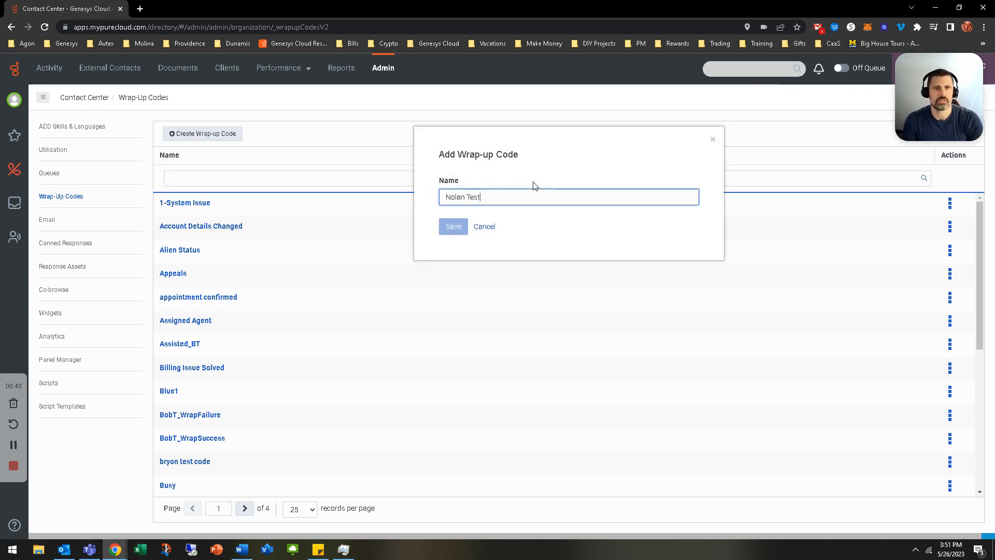
left_click(453, 226)
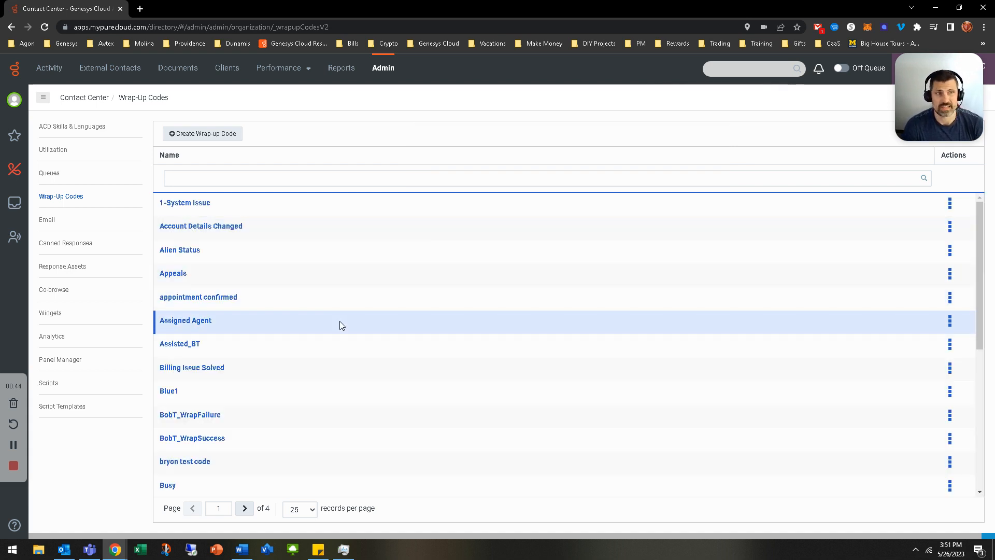
type("nolan")
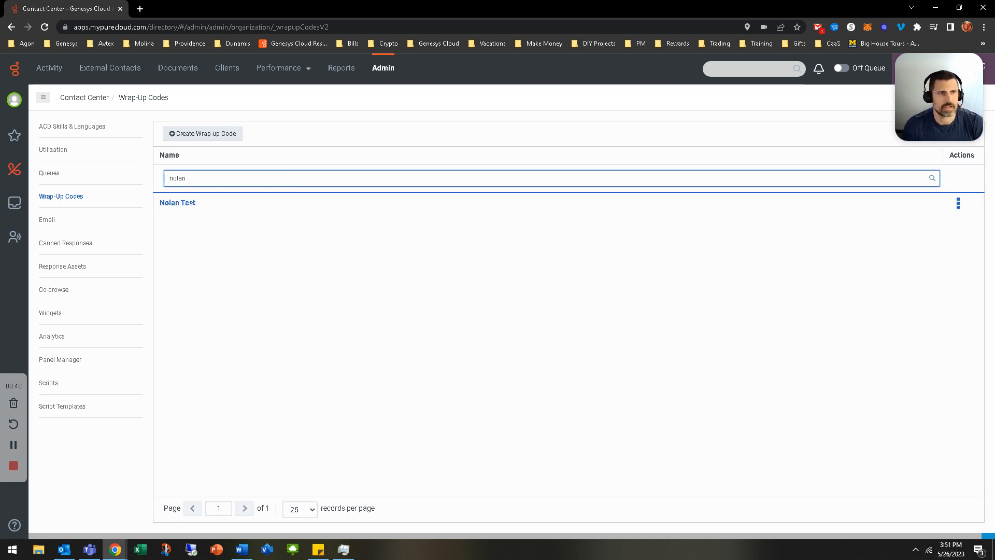
left_click(958, 203)
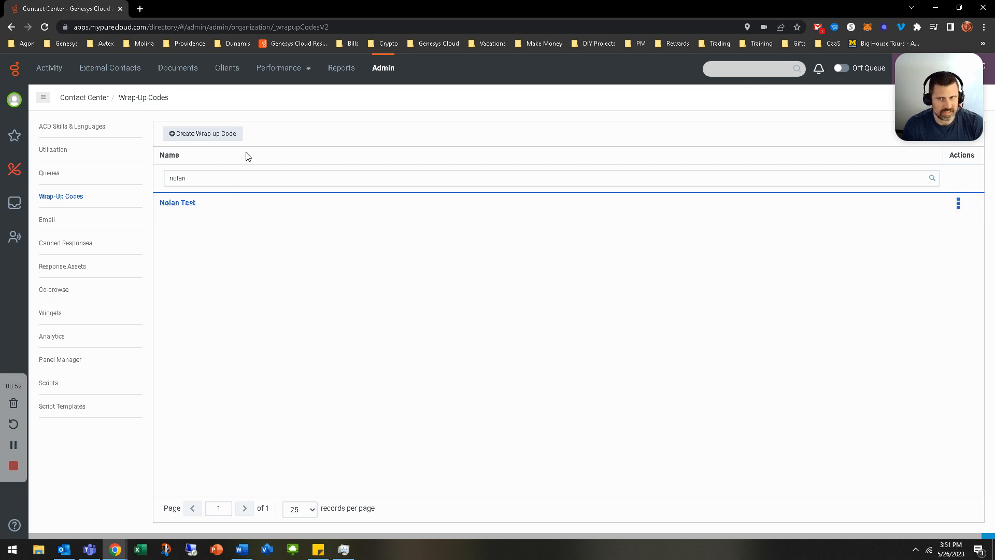
mouse_move(570, 382)
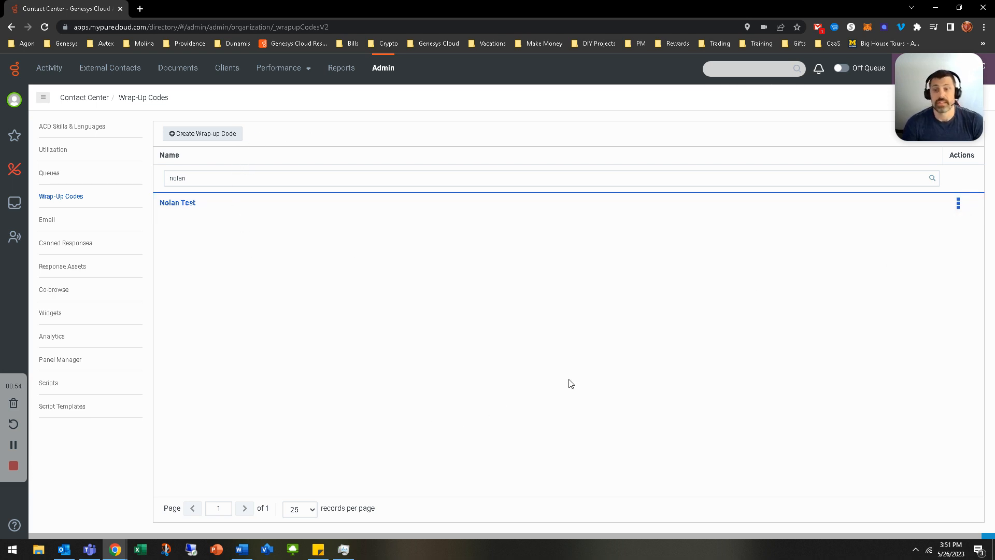
mouse_move(108, 271)
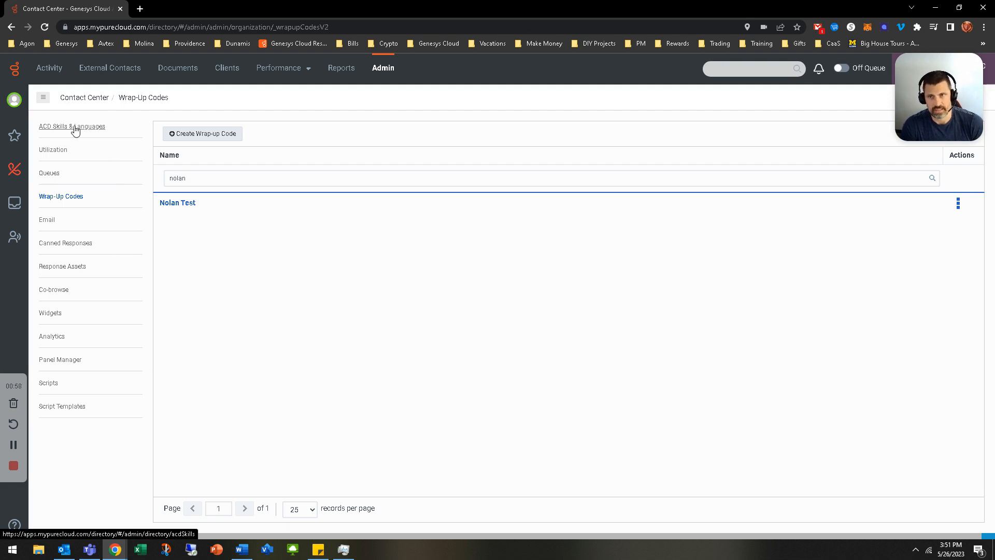
Step: Save an ACD skill named 'Nolan Test', then filter the skills list by 'Nolan'
left_click(72, 127)
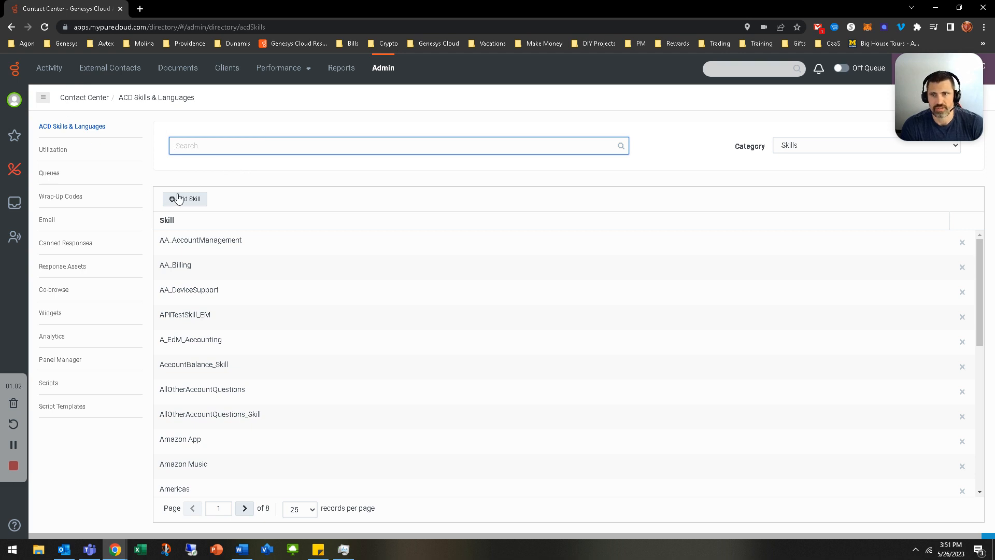
left_click(185, 199)
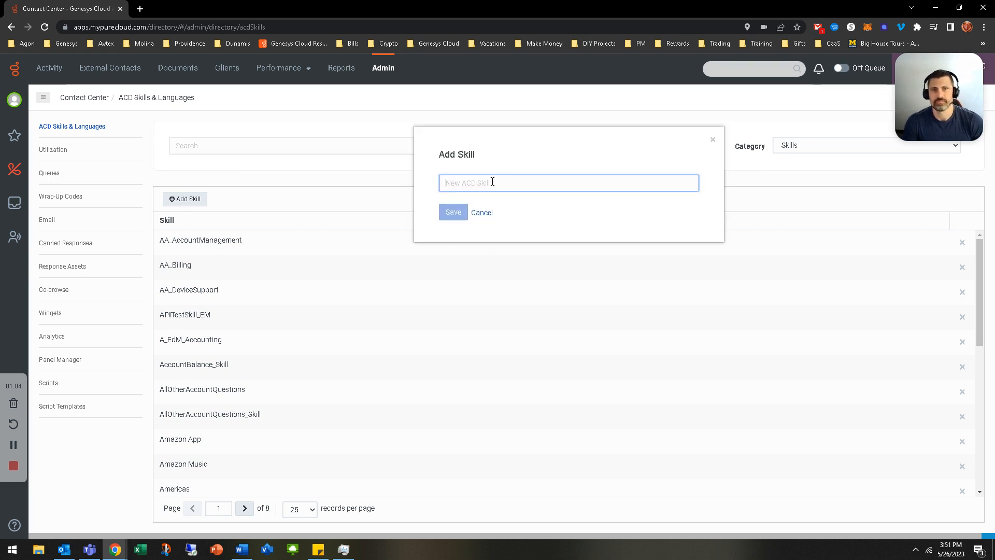
type("Nolan Test")
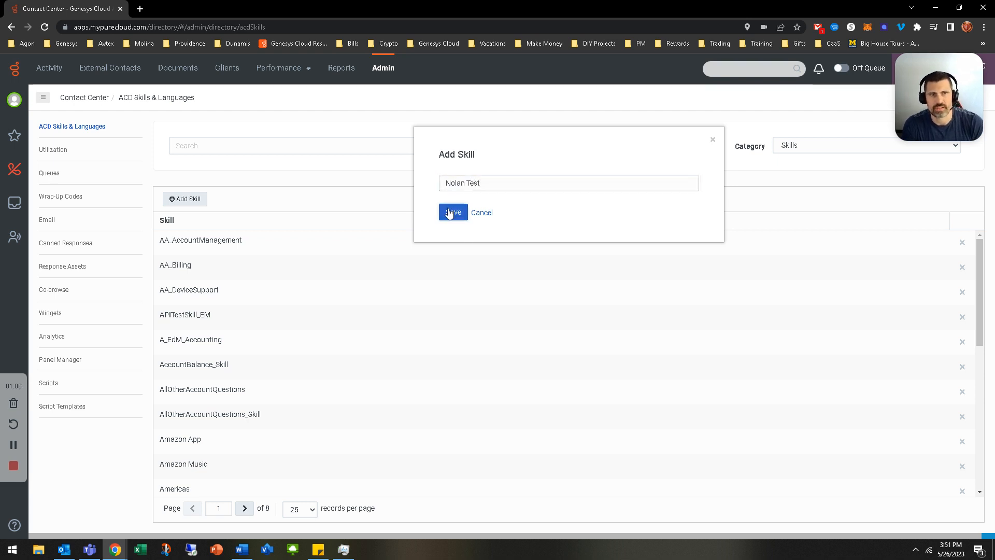
left_click(452, 212)
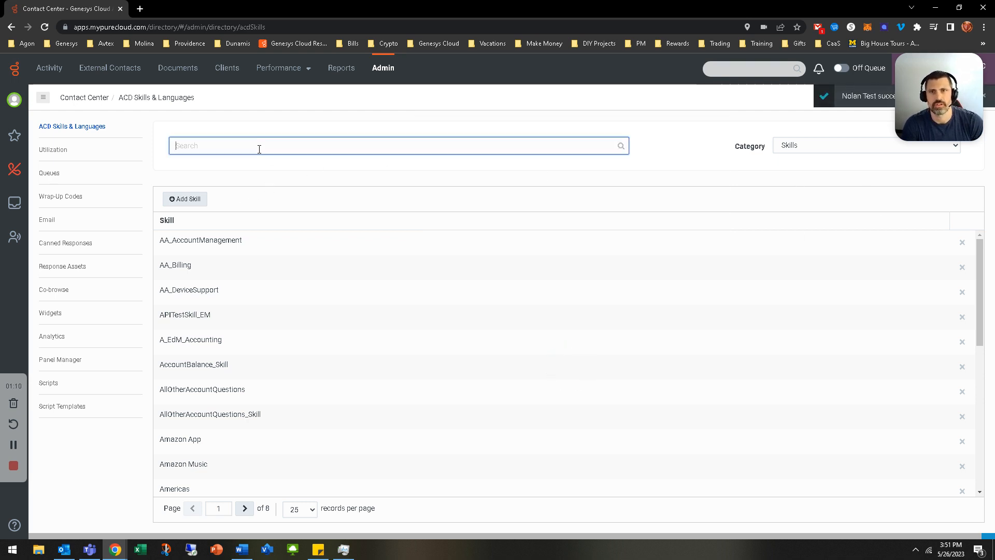
type("nolan")
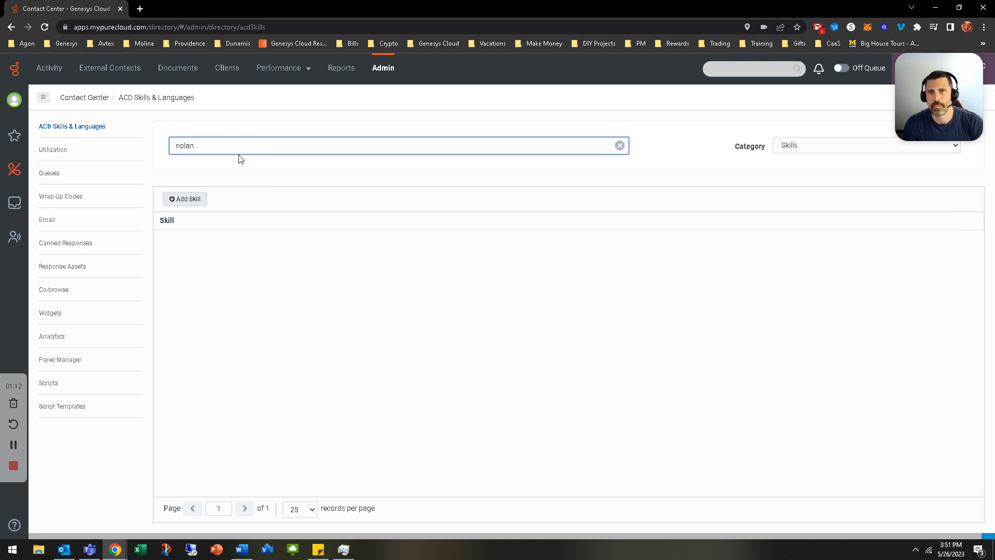
mouse_move(455, 191)
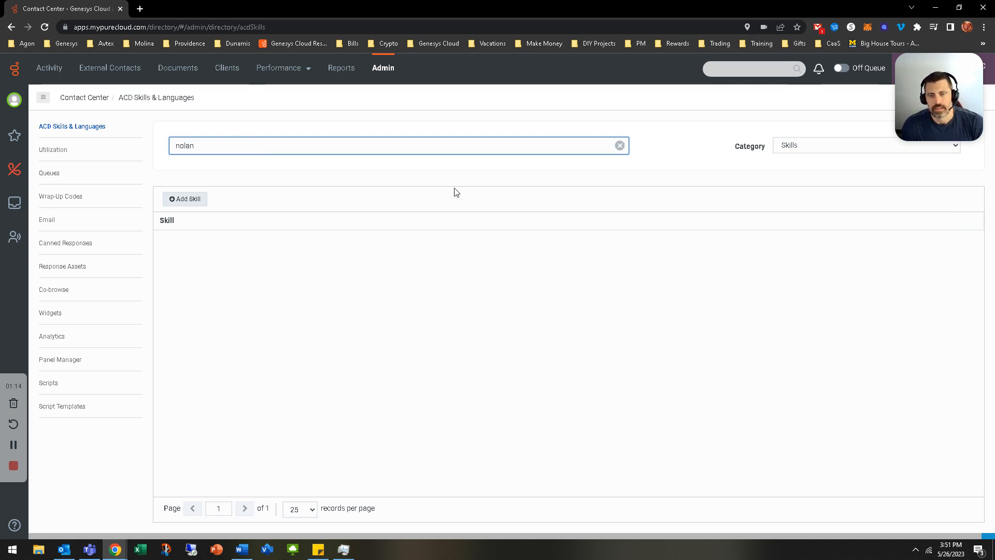
double_click(184, 146)
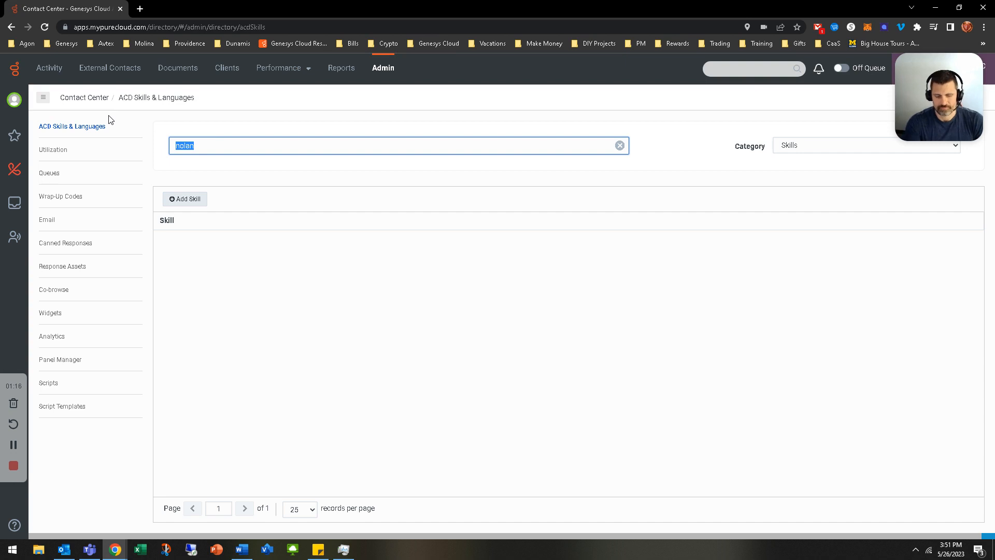
left_click(620, 145)
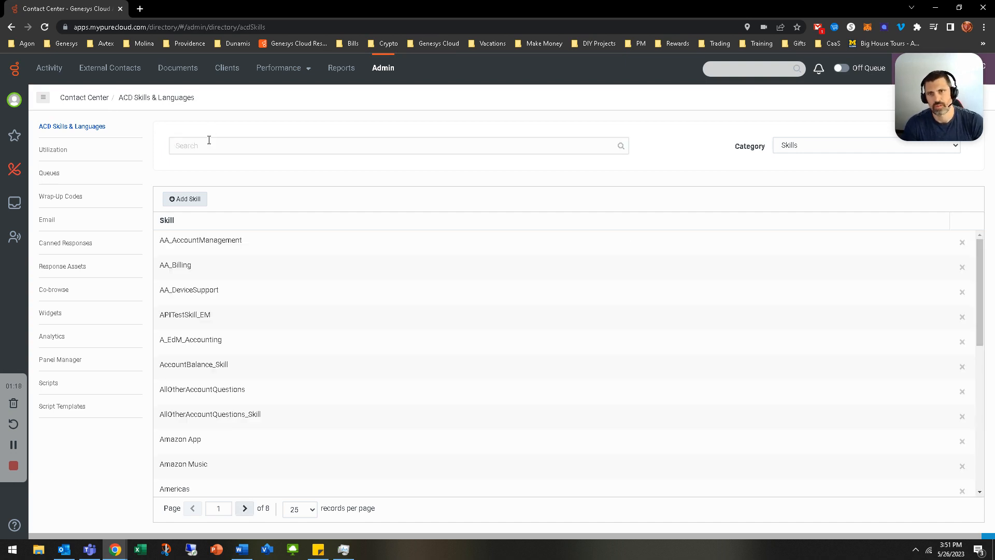
type("Nolan")
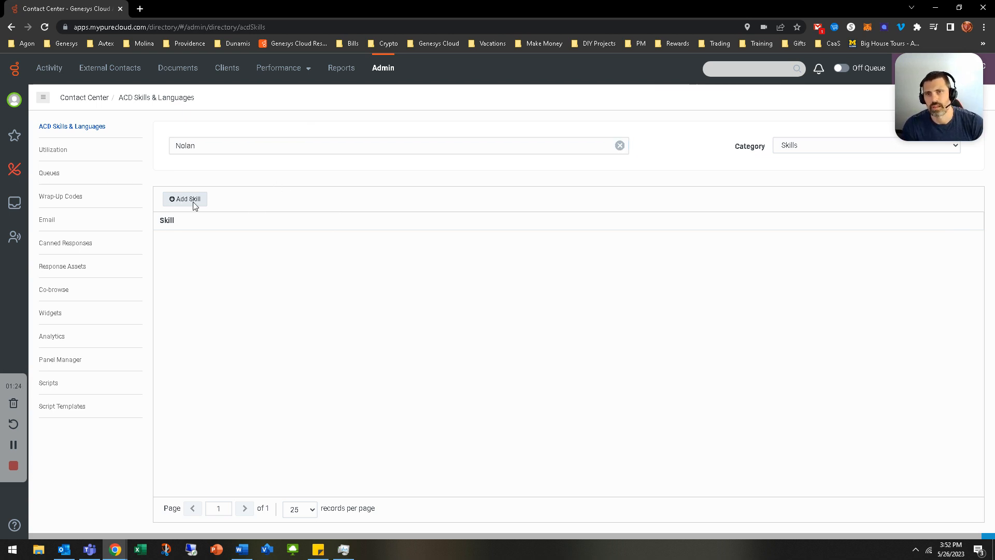
left_click(184, 199)
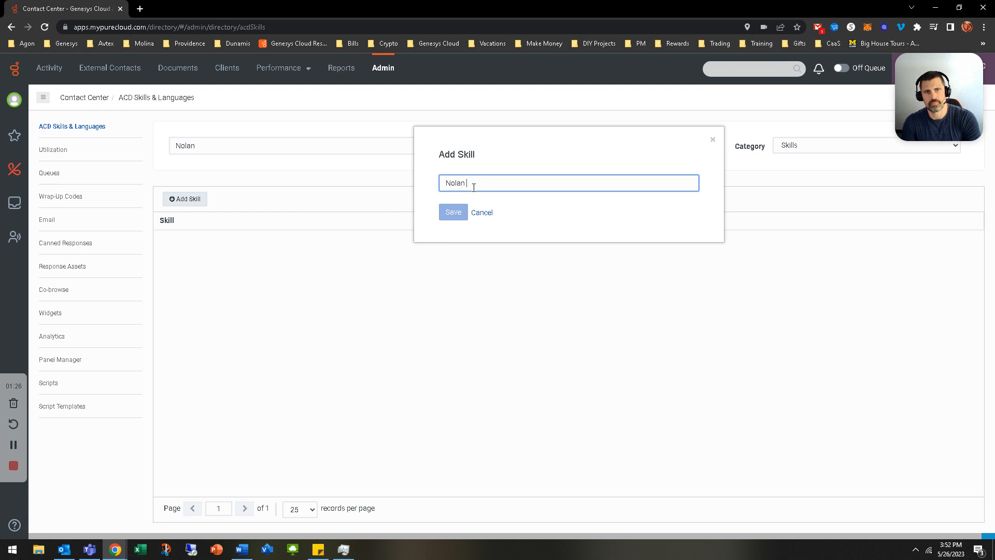
type("Test")
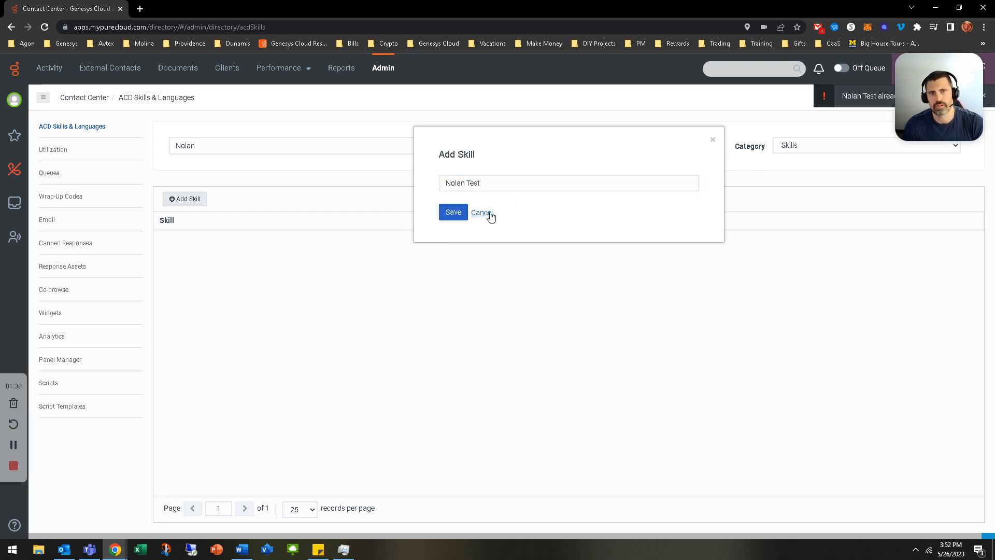
left_click(481, 213)
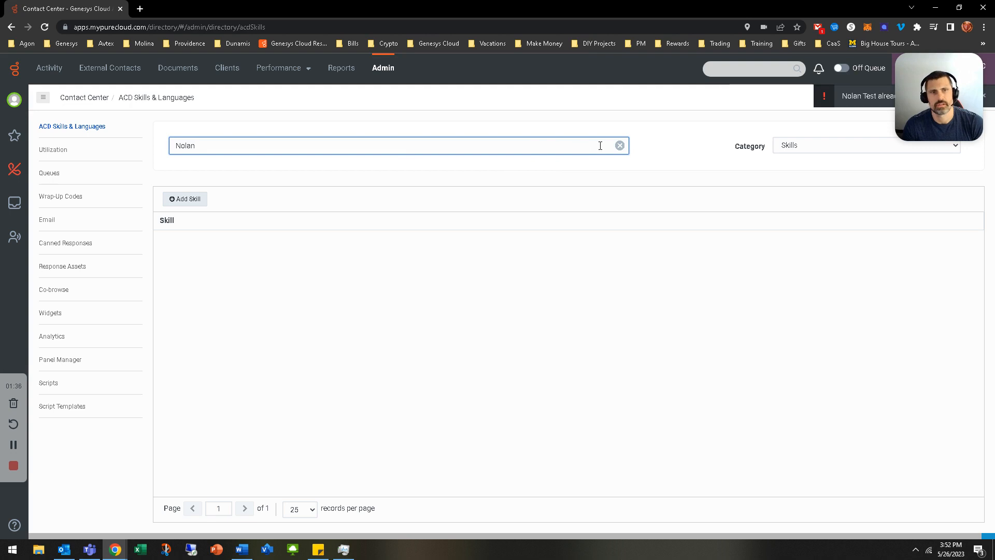
left_click(619, 145)
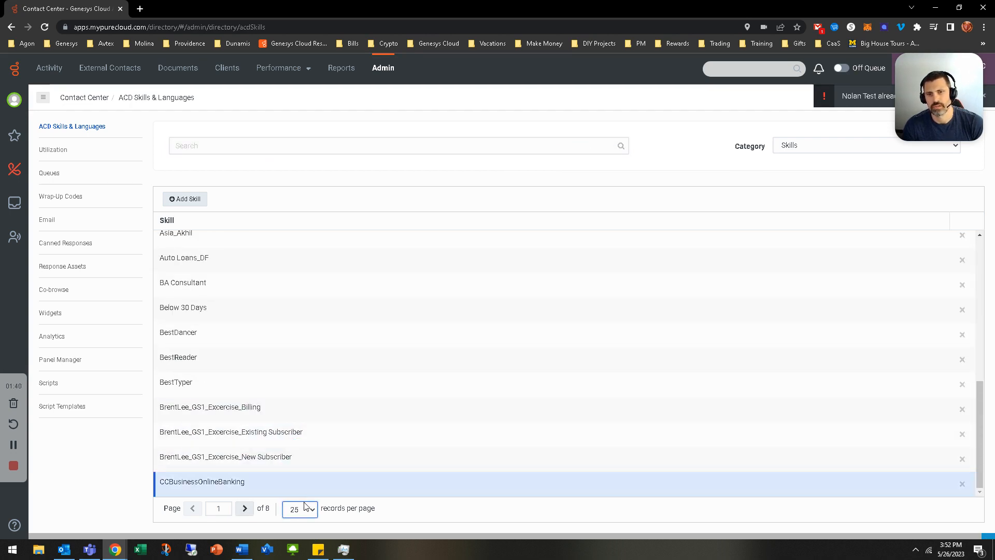
left_click(299, 508)
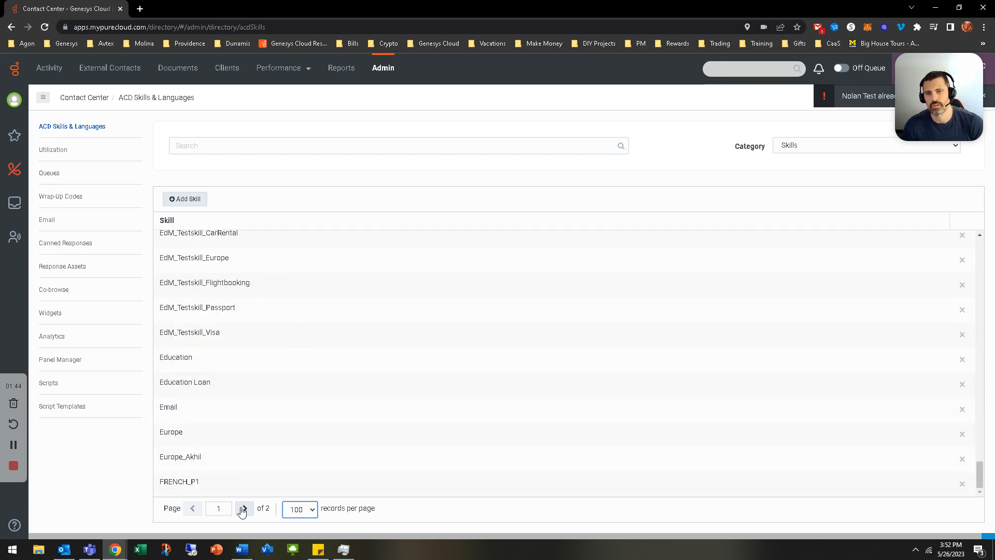
left_click(244, 508)
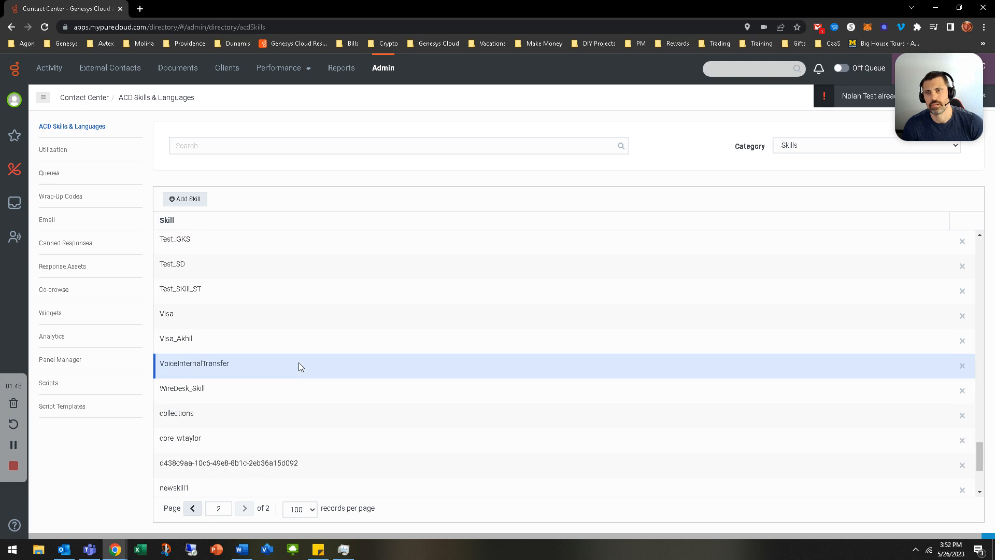
scroll("down", 3)
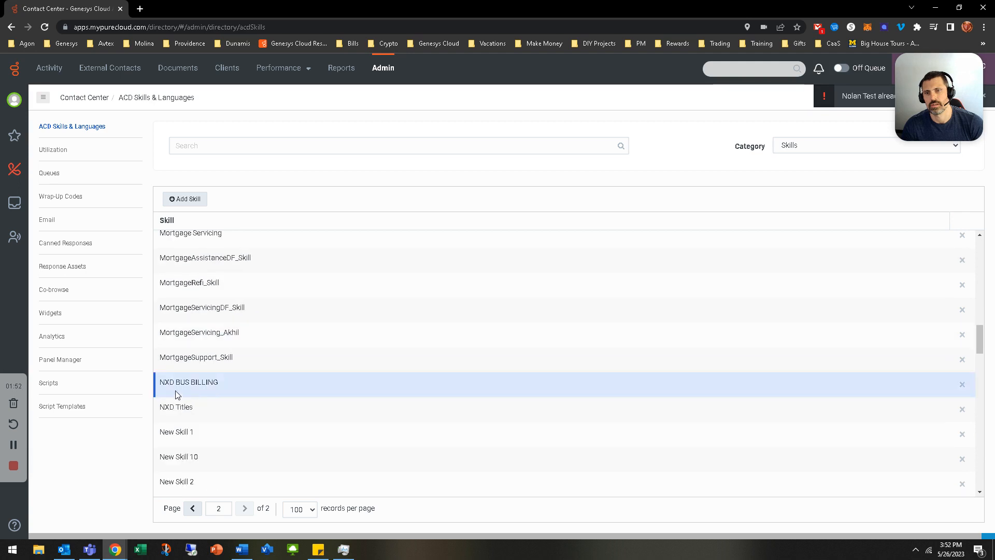
scroll("down", 3)
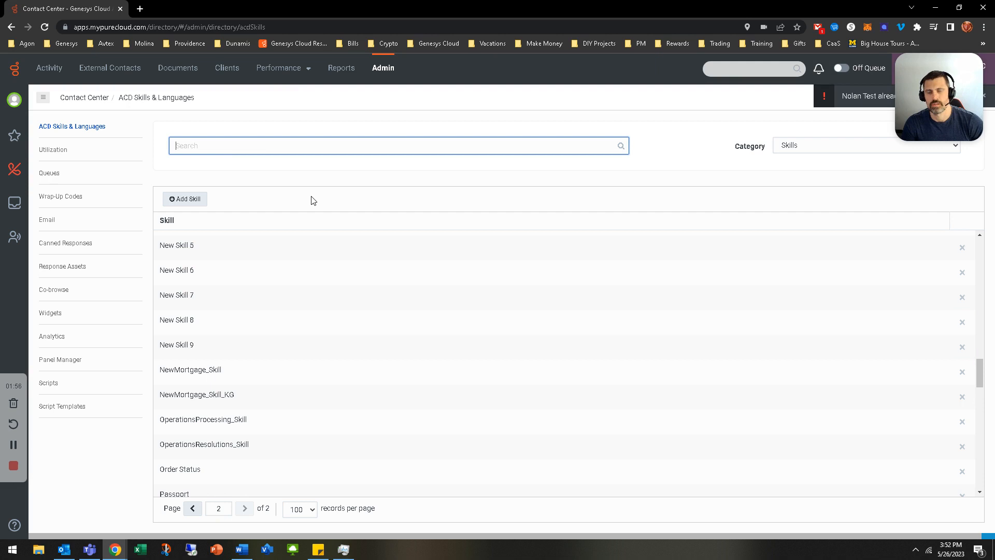
type("Nolan")
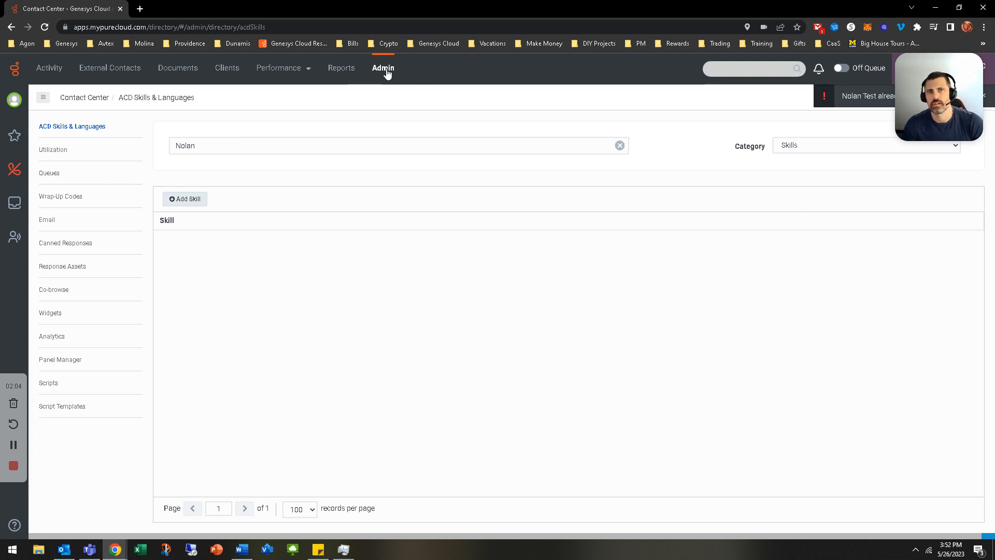
Step: Filter the Queues list by 'nolan' and open Nolan Test Queue
left_click(382, 68)
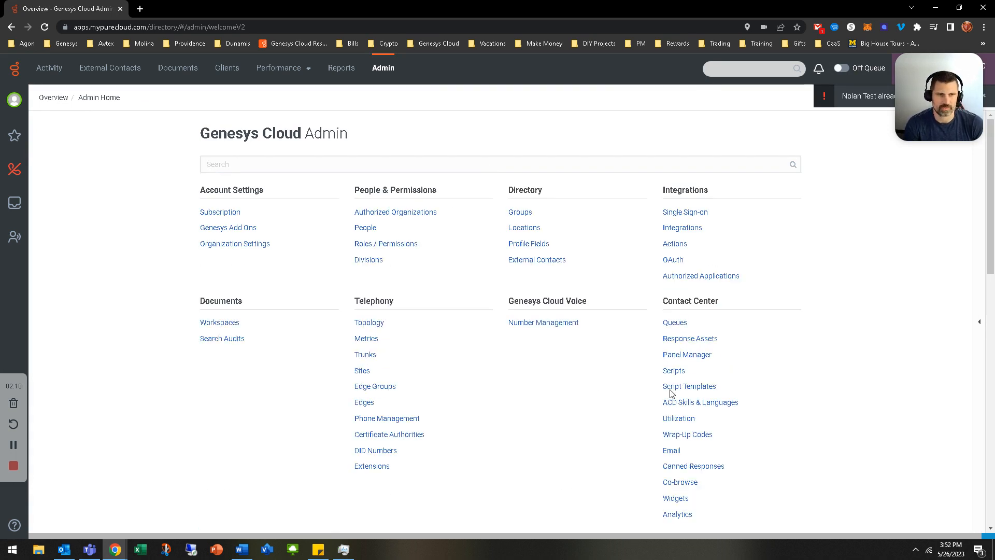
left_click(674, 322)
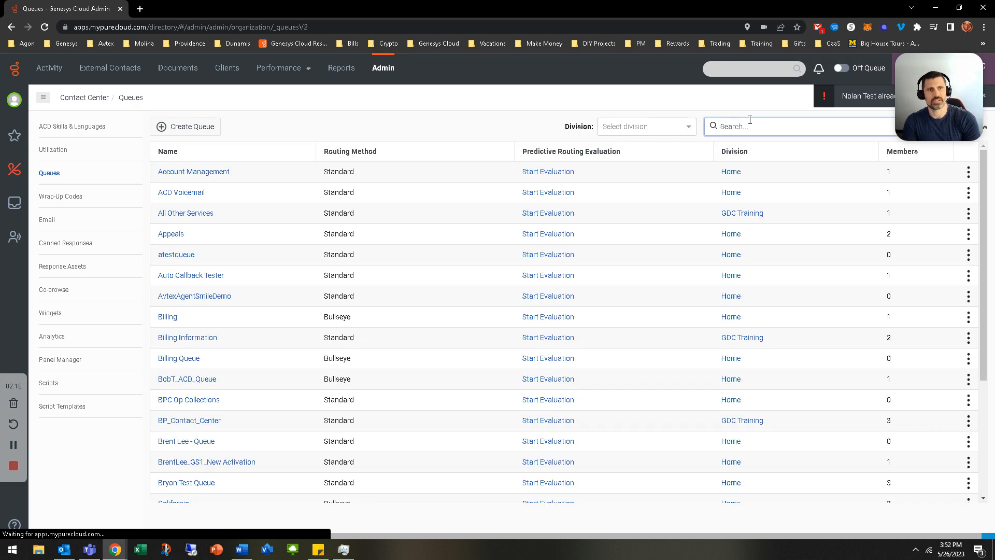
type("nolan")
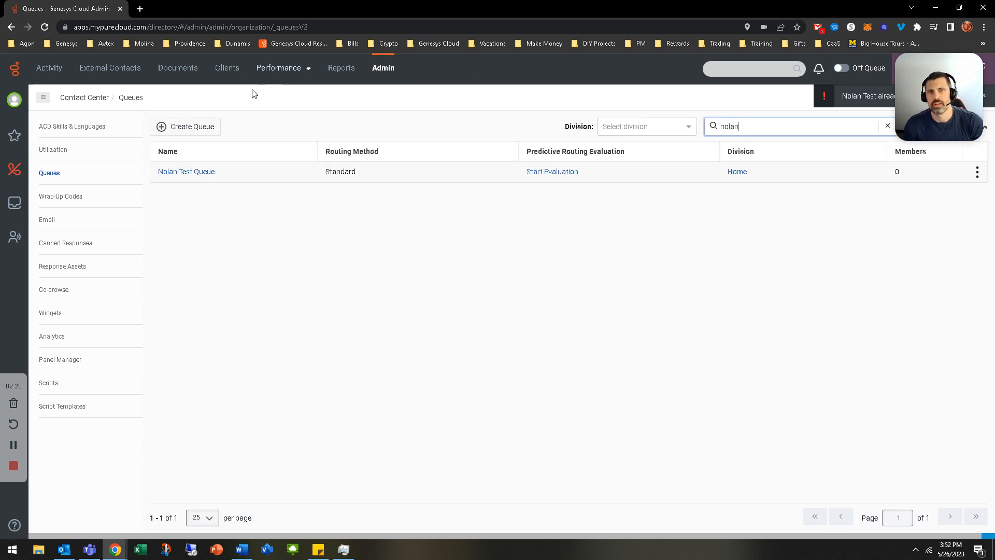
left_click(186, 171)
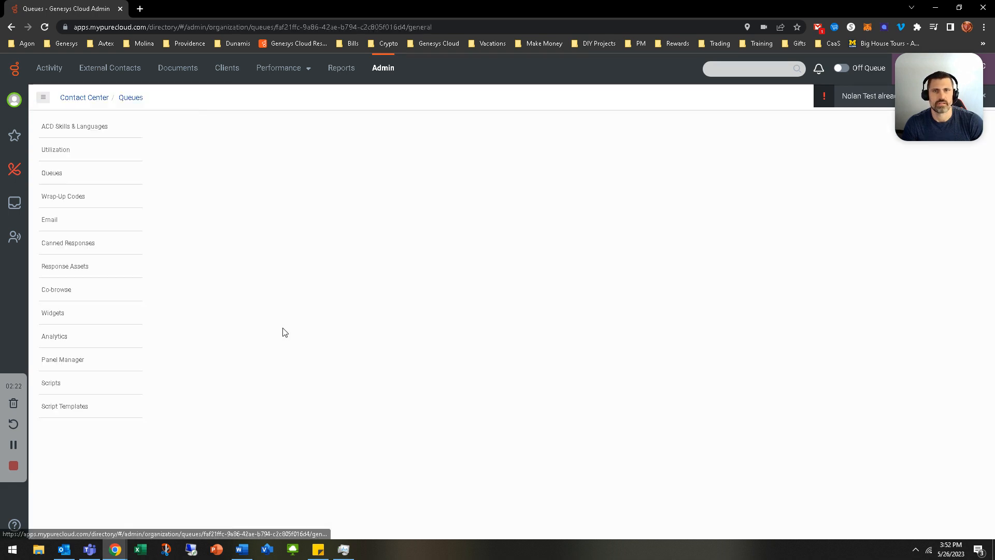
mouse_move(223, 203)
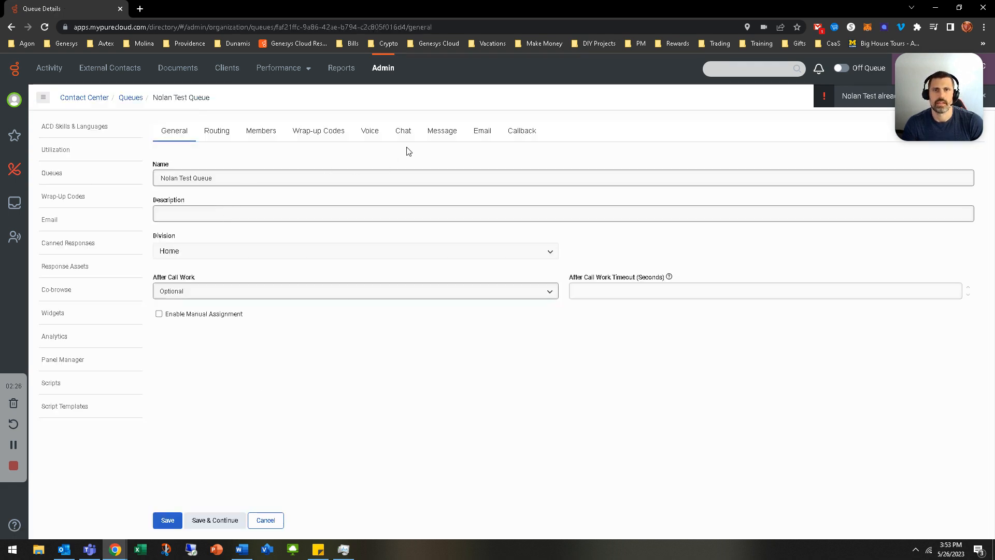
mouse_move(309, 130)
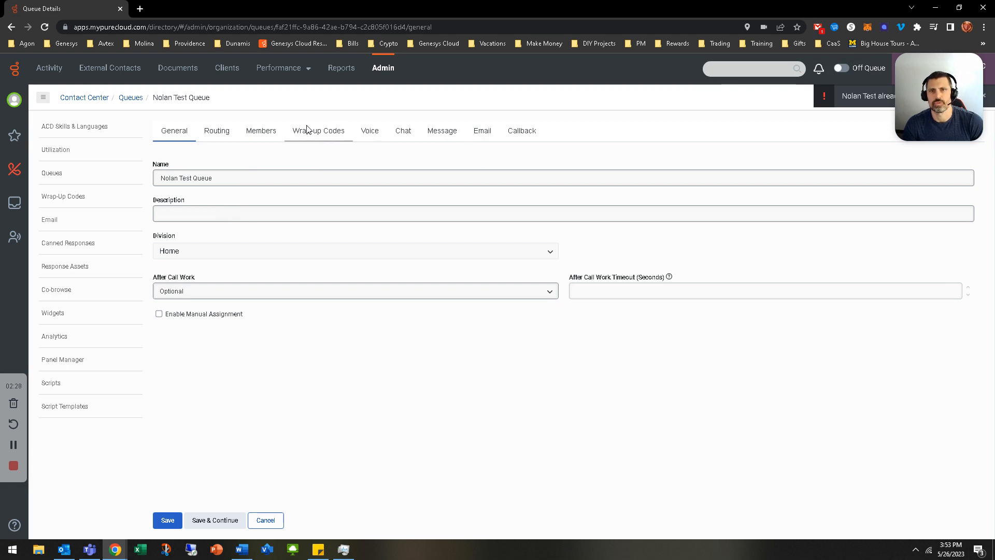
Step: Find 'Nolan Test' among wrap-up codes and add it to the queue's list
left_click(318, 131)
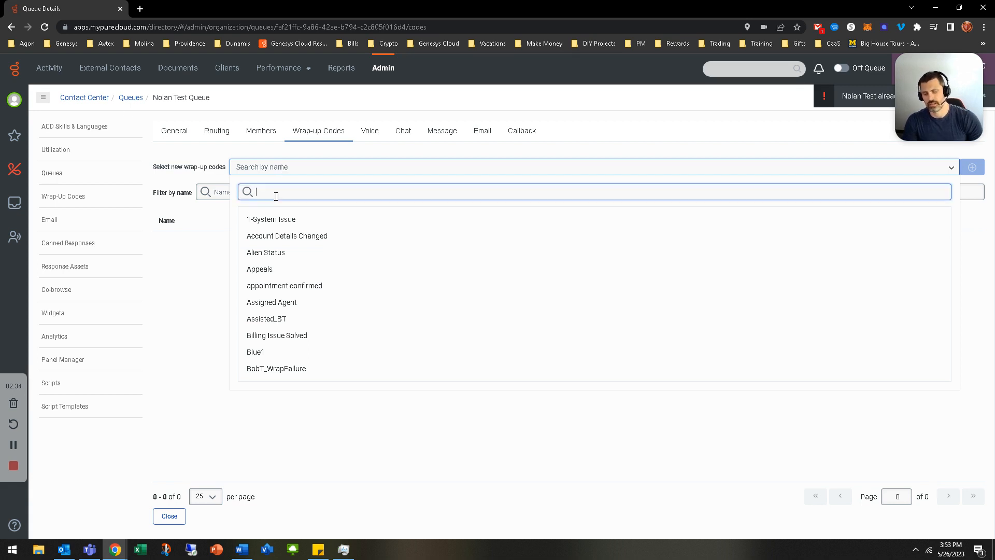
type("nolan")
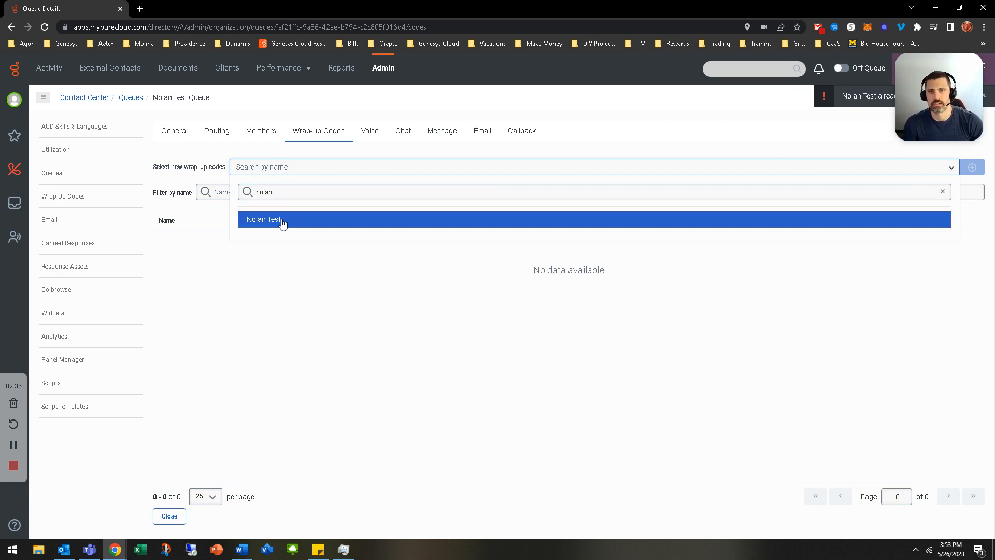
left_click(279, 219)
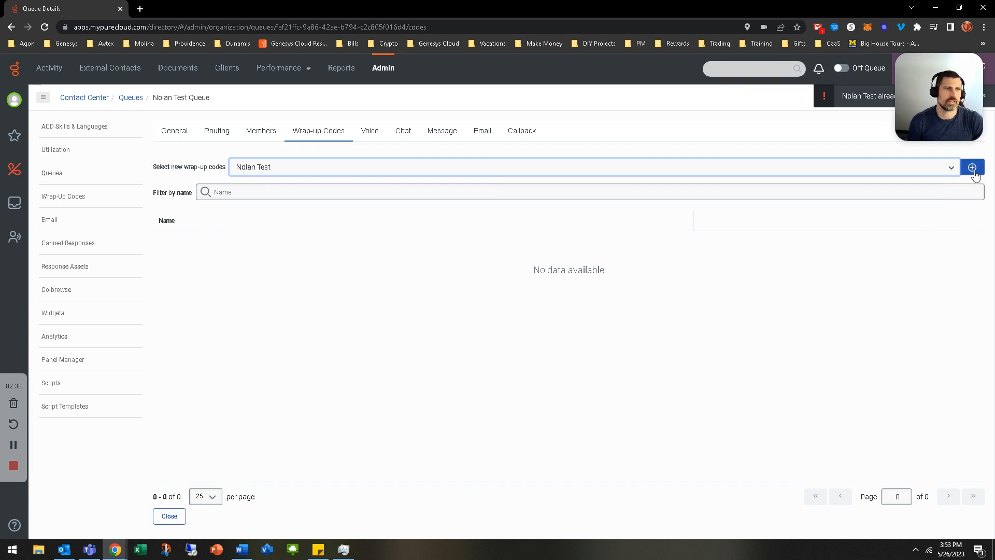
left_click(972, 167)
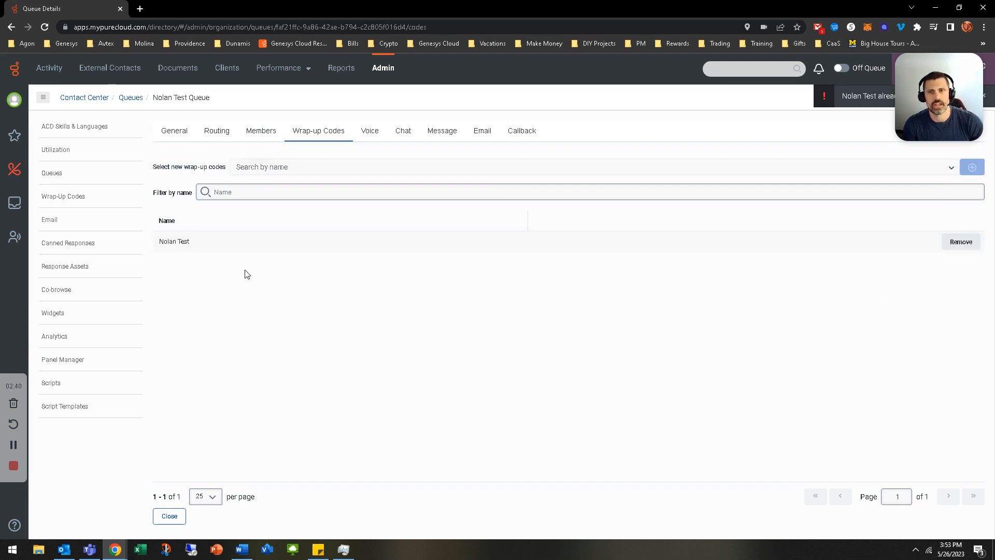
mouse_move(227, 313)
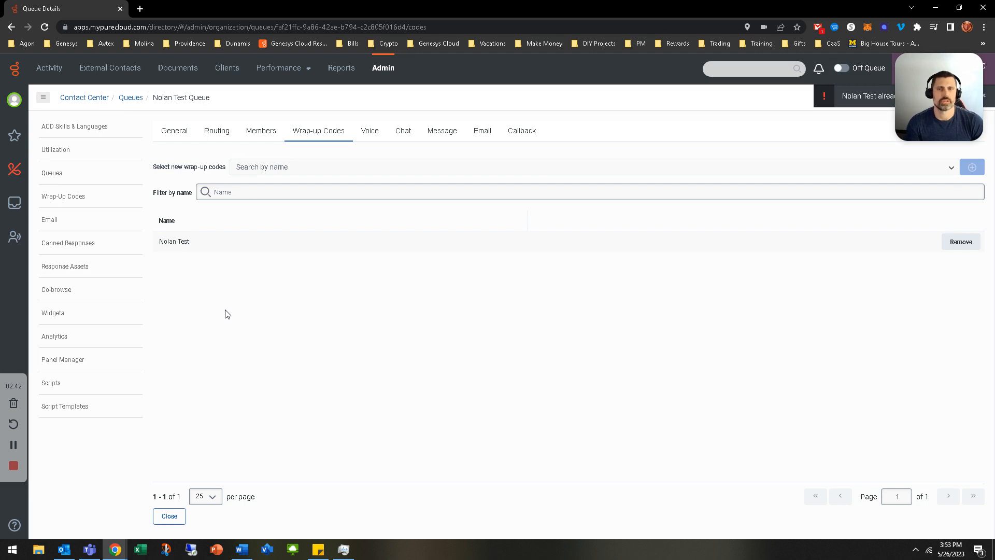
mouse_move(172, 212)
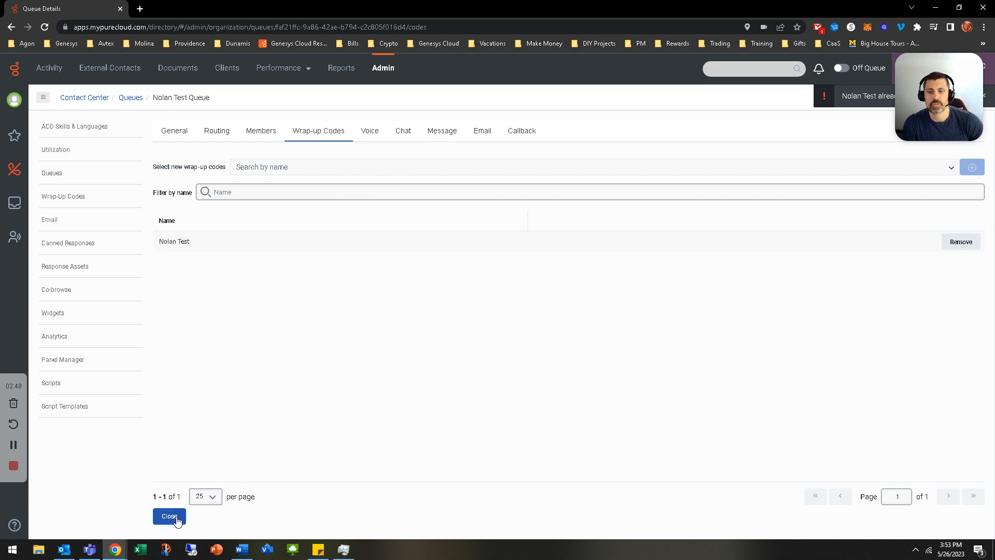
left_click(169, 516)
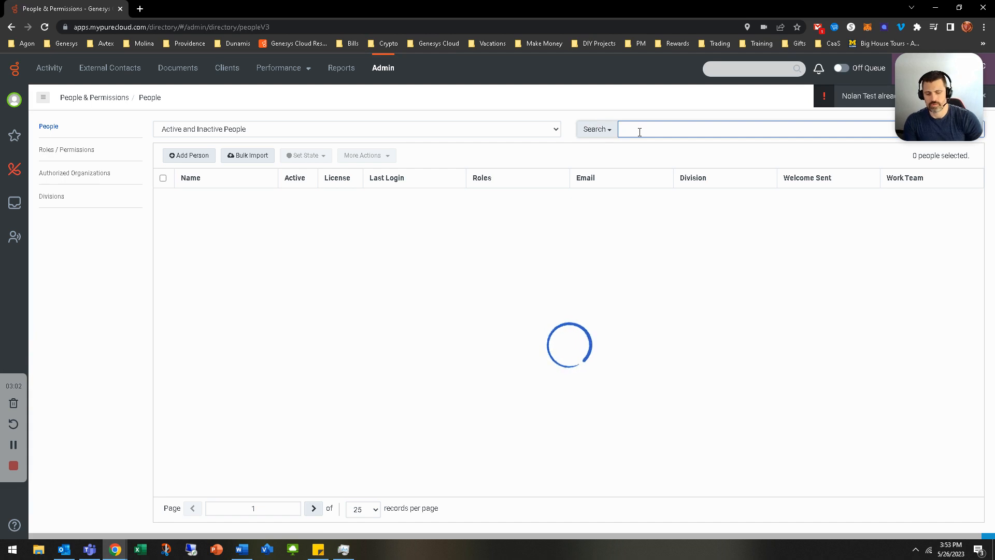
type("nolan")
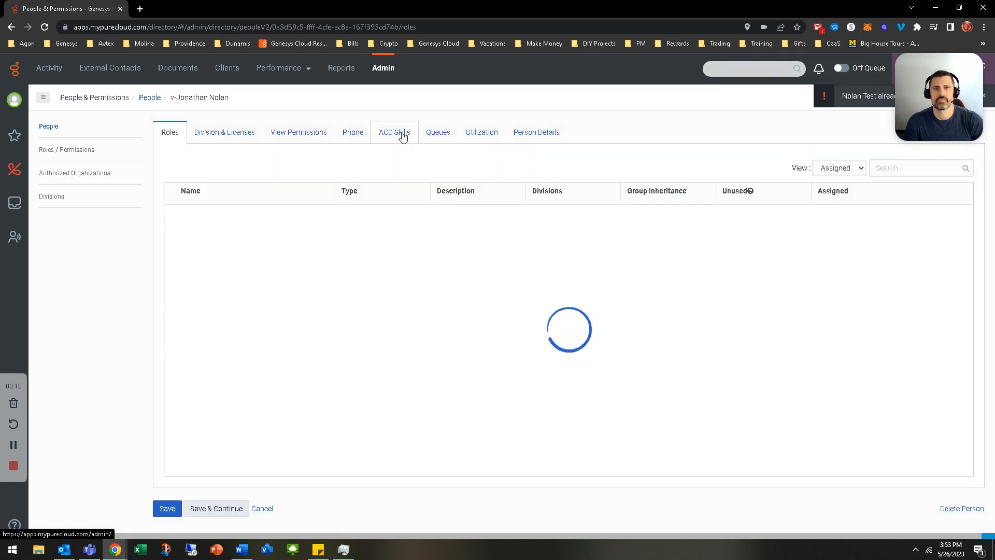
left_click(395, 132)
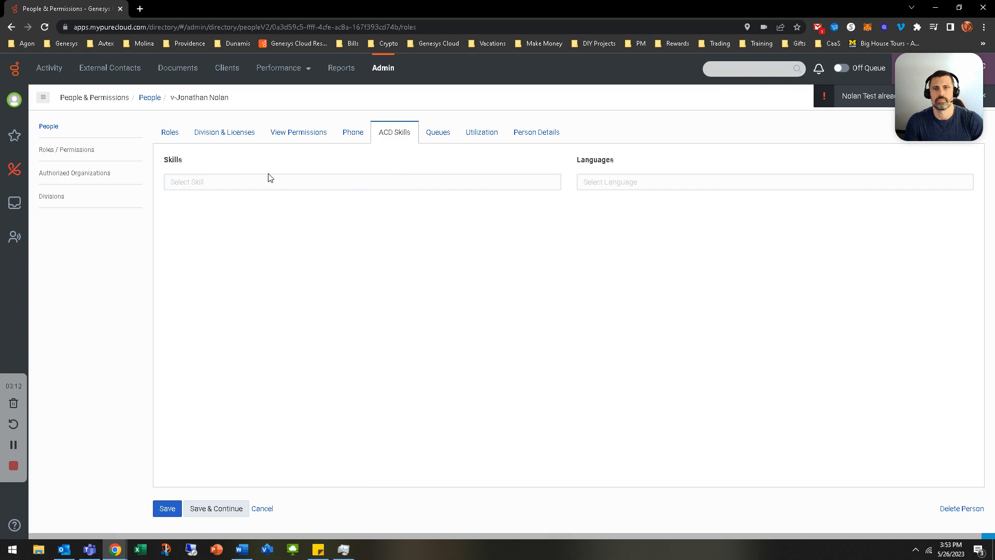
type("nolan")
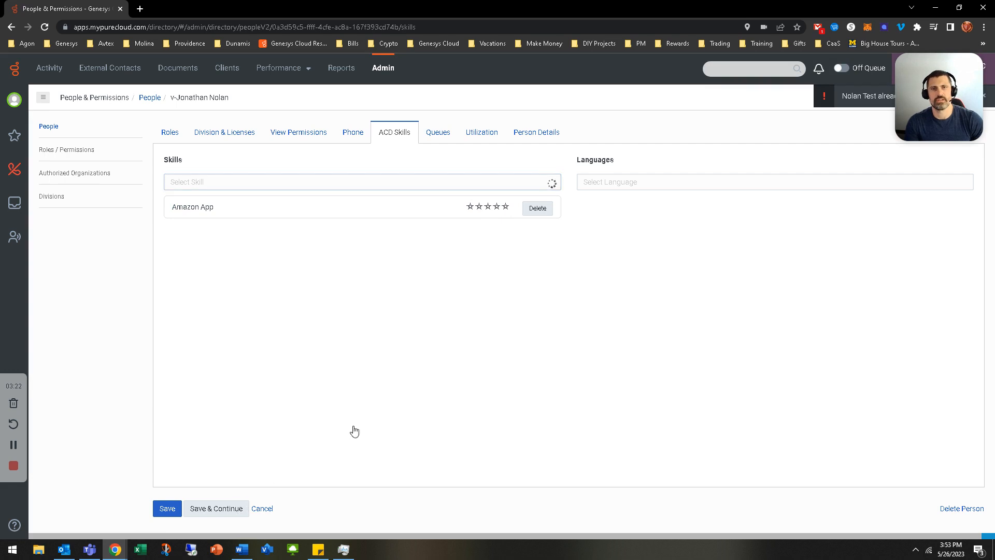
left_click(168, 509)
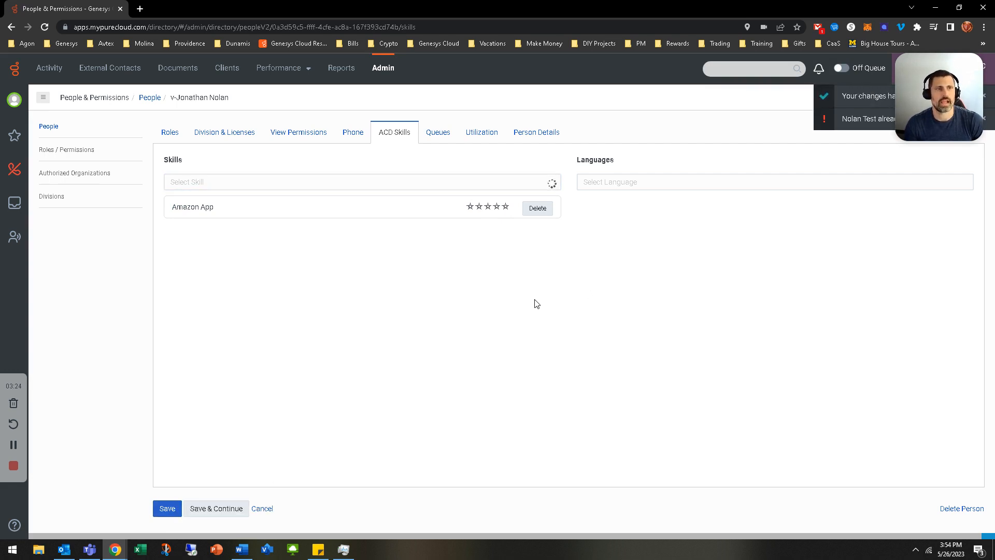
mouse_move(439, 341)
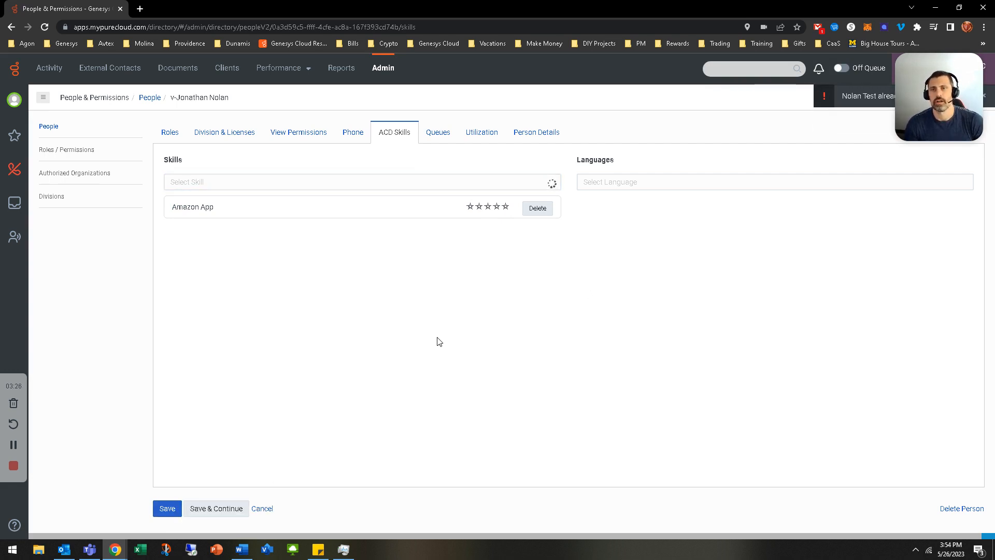
mouse_move(395, 315)
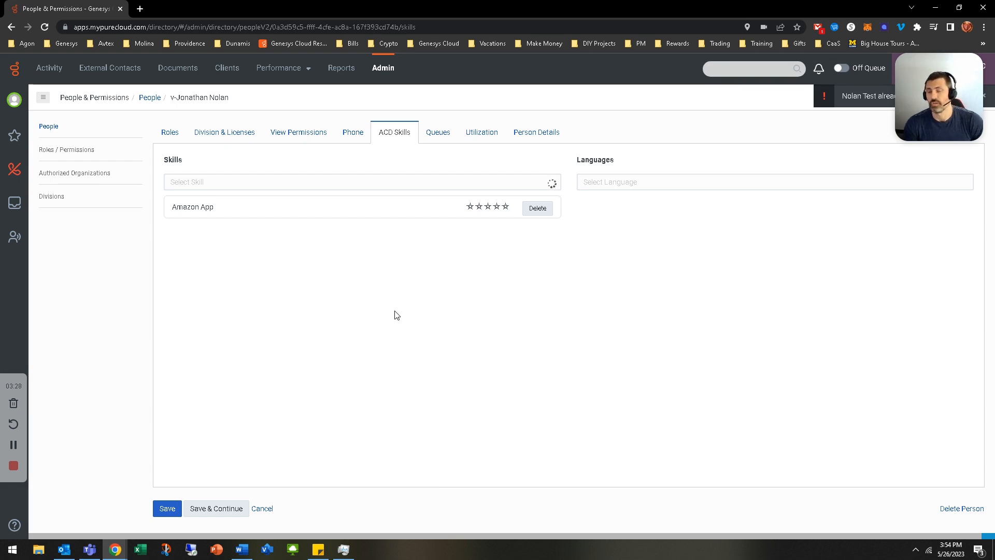
mouse_move(348, 293)
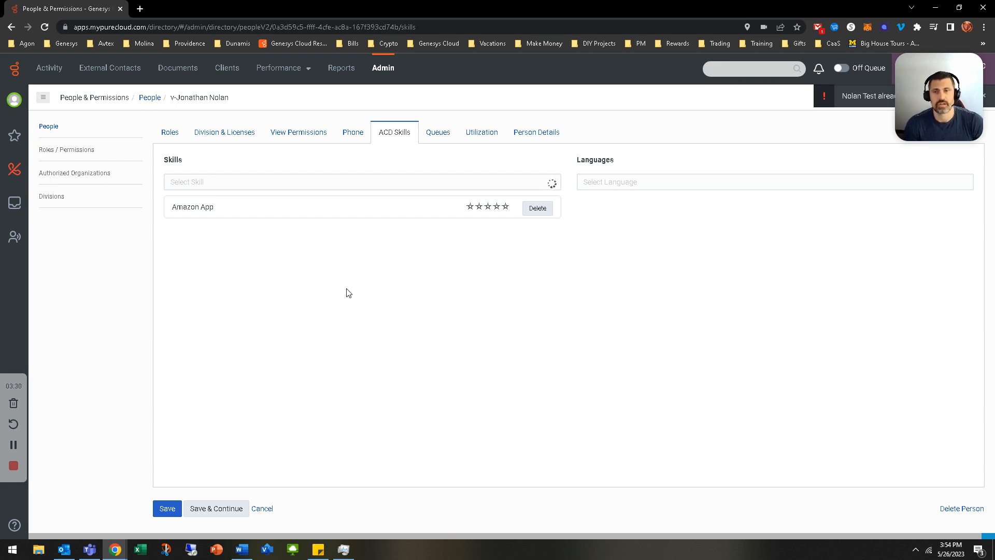
mouse_move(41, 466)
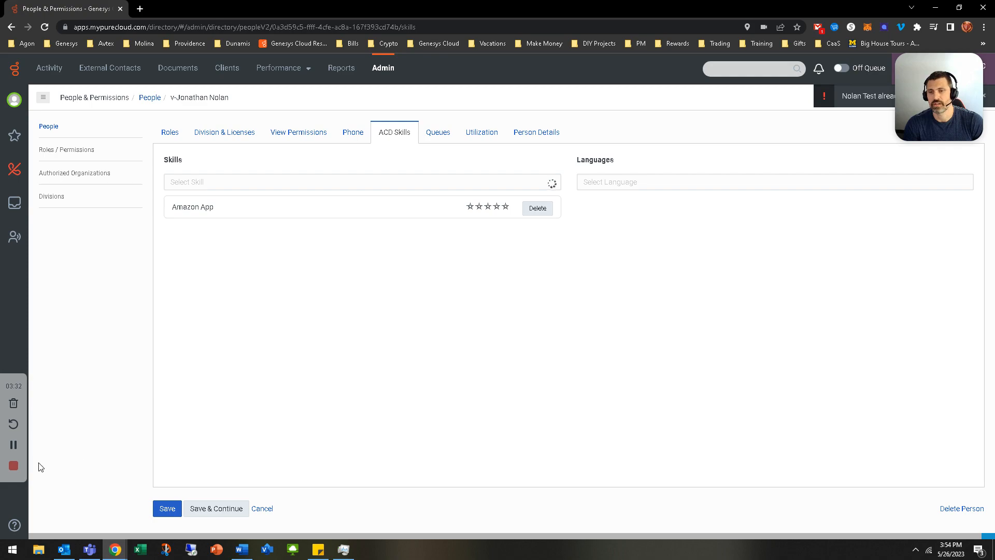